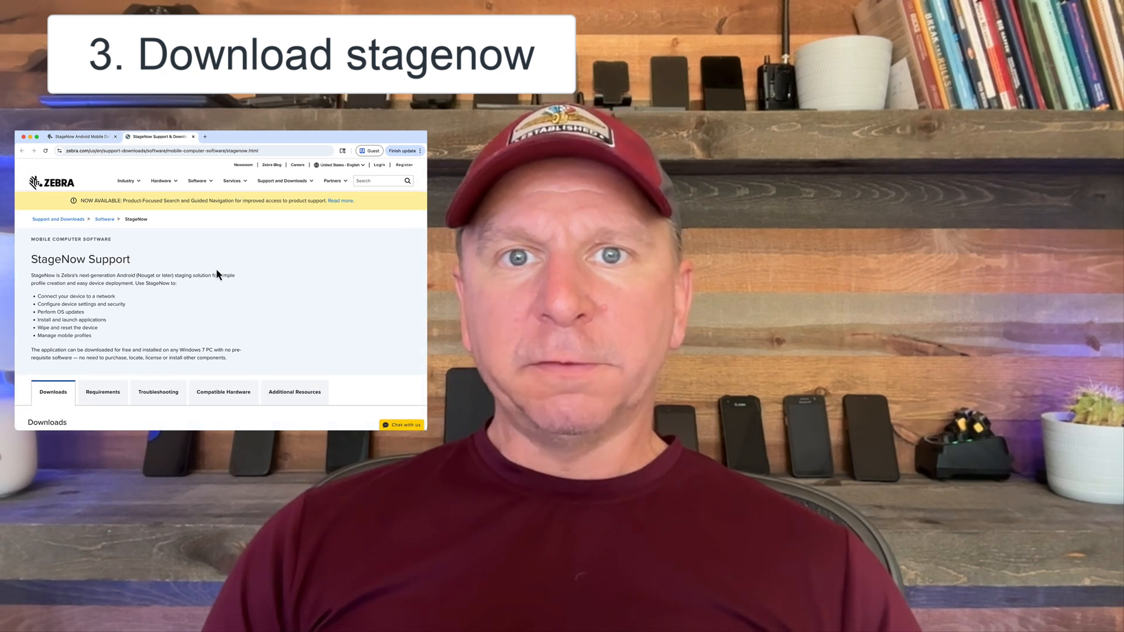
Step: Scroll the Zebra support page to reach the StageNow download
scroll(down, 3)
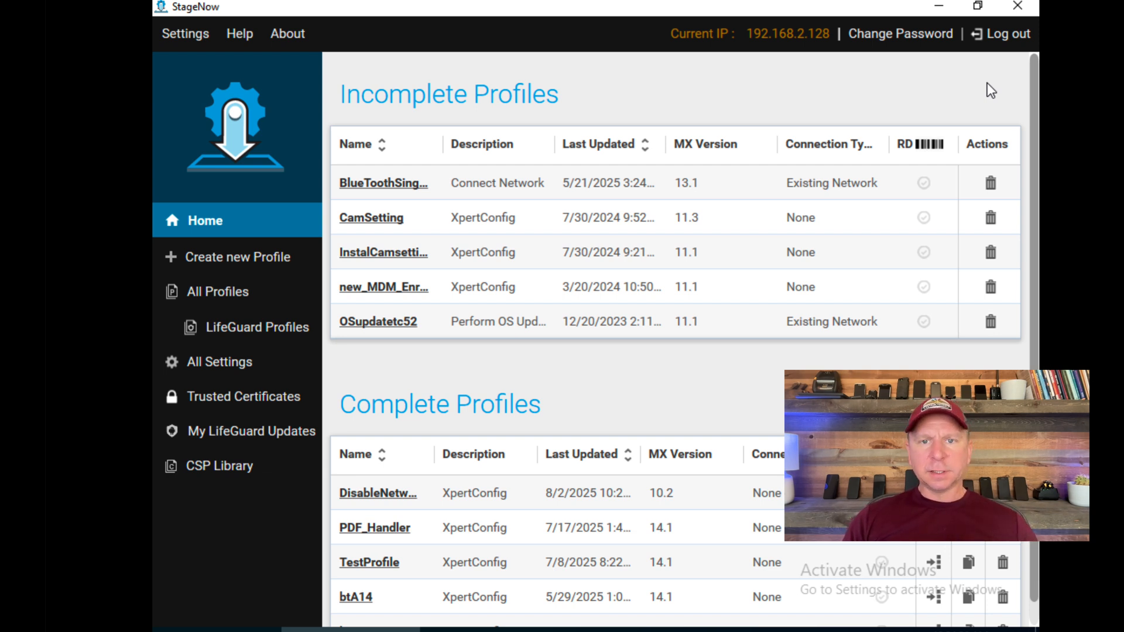
mouse_move(248, 250)
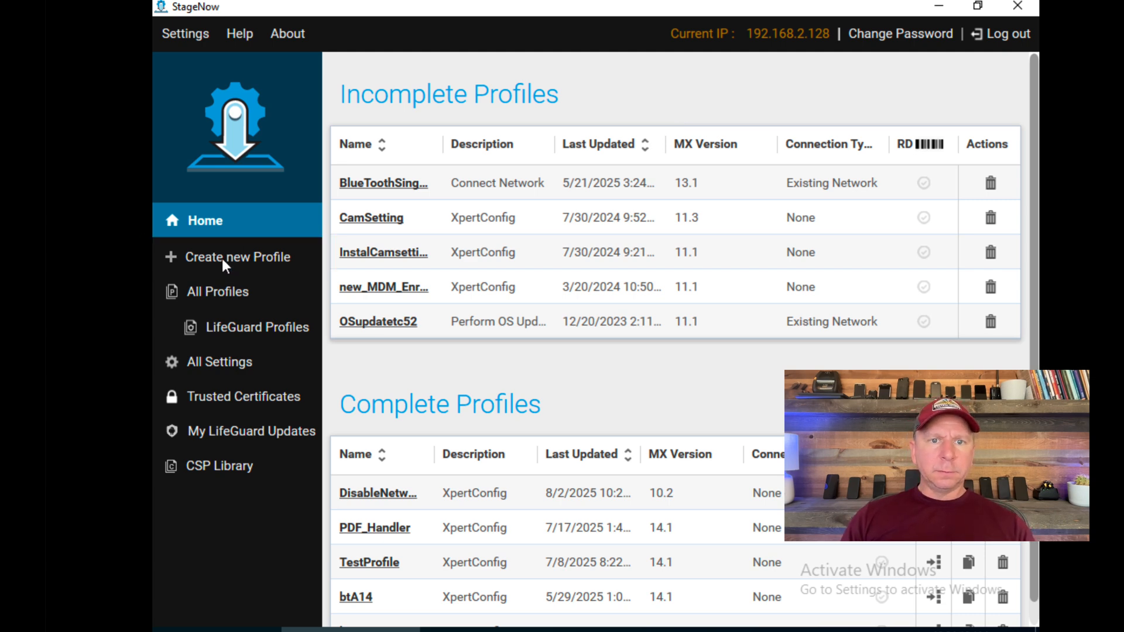
Step: Start a new profile on MX 10.2 using the Xpert Mode wizard
click(237, 257)
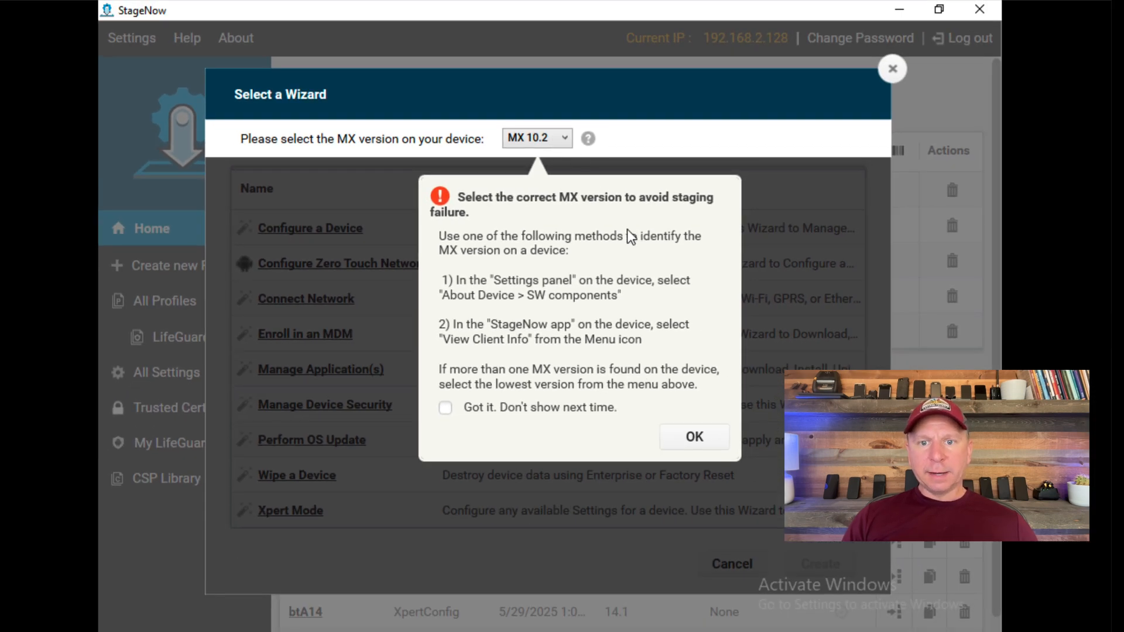
click(693, 436)
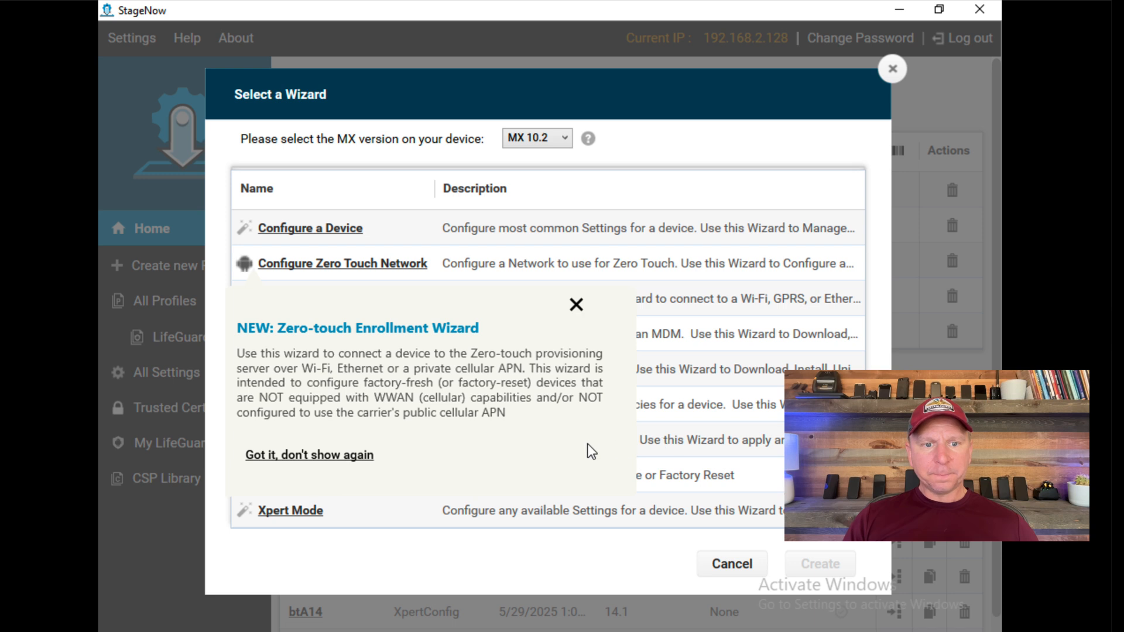
mouse_move(574, 309)
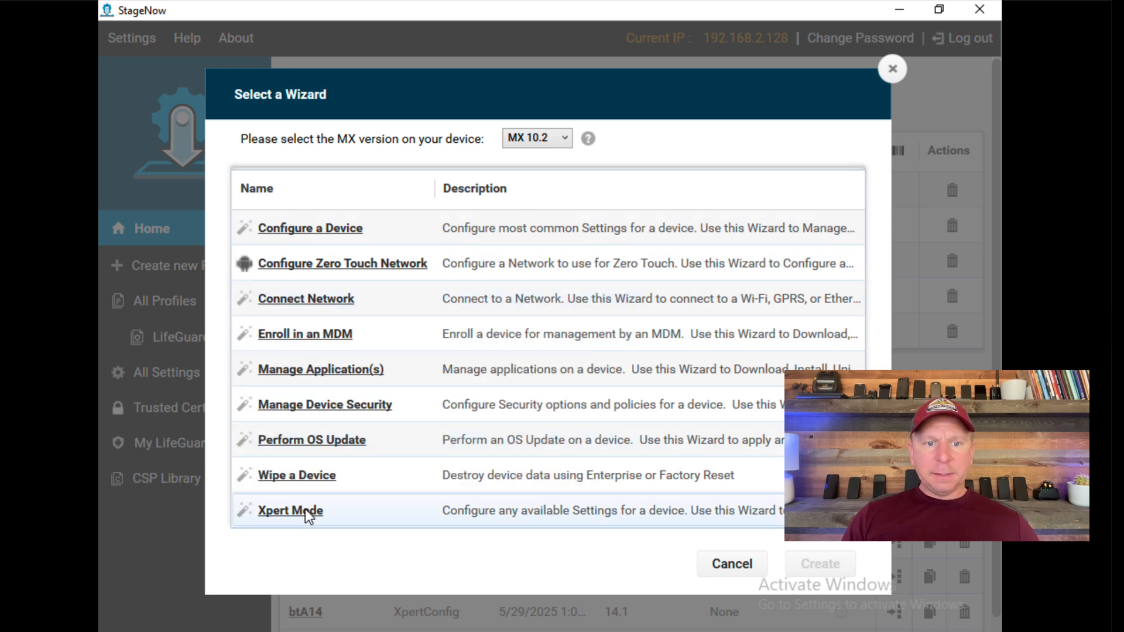
click(290, 510)
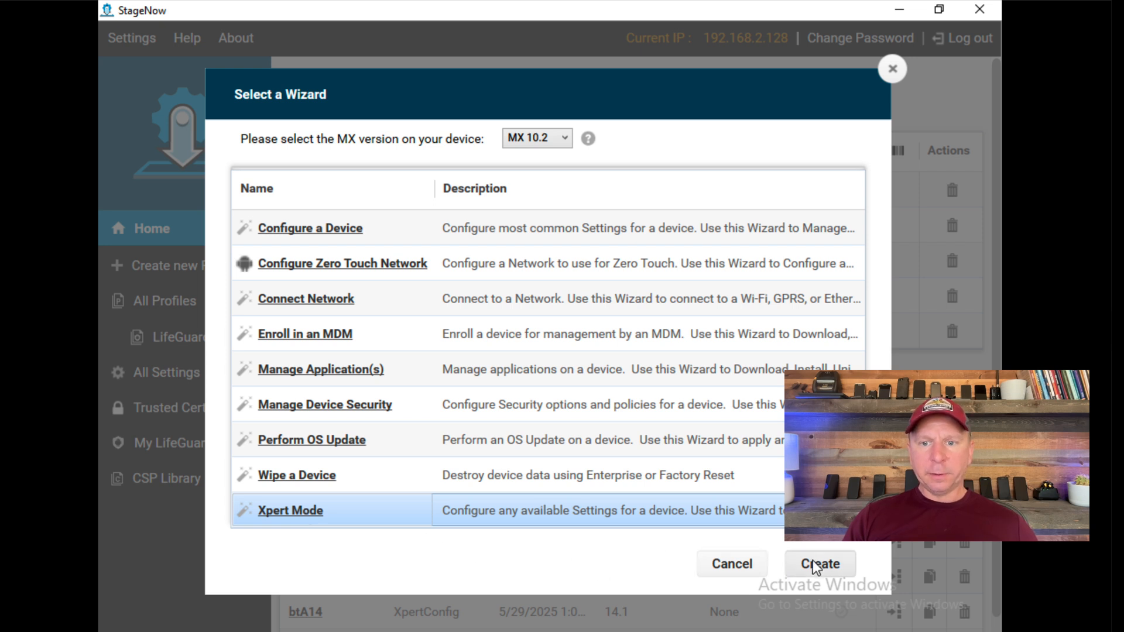
click(820, 565)
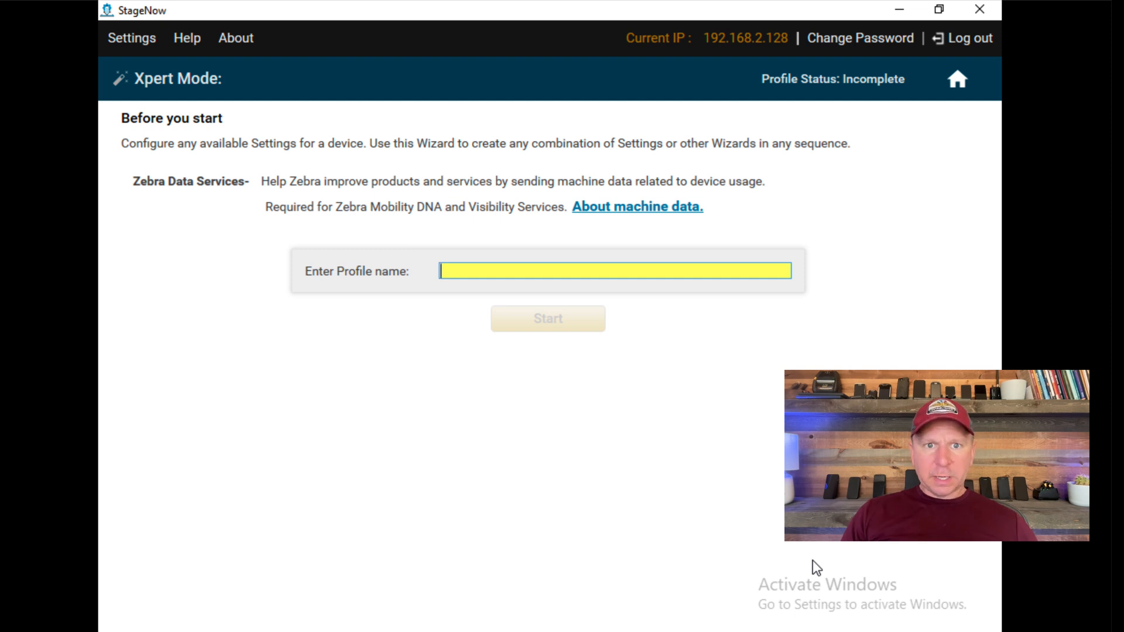
Step: Name the profile DisableWifi and start it to reach the settings catalog
text(DisableWifi)
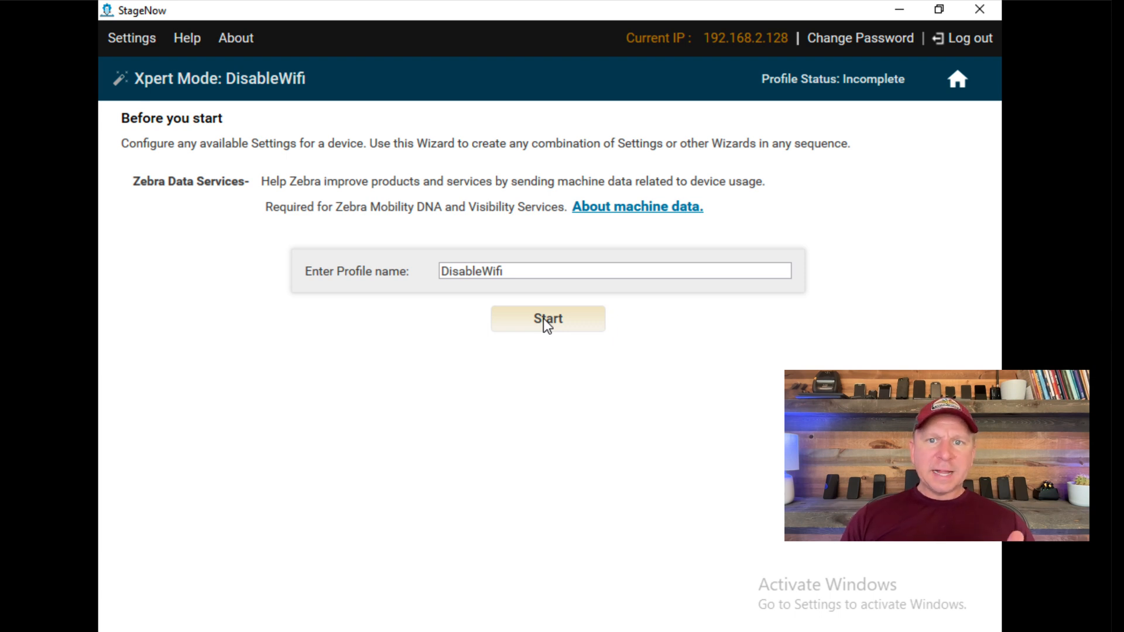
click(548, 319)
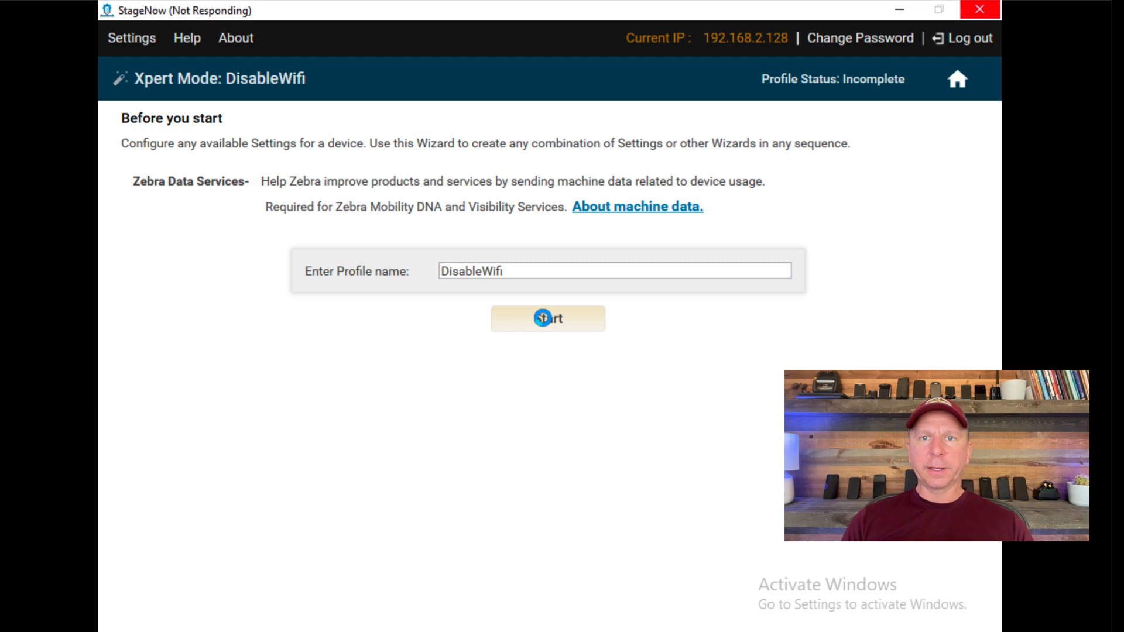
click(548, 319)
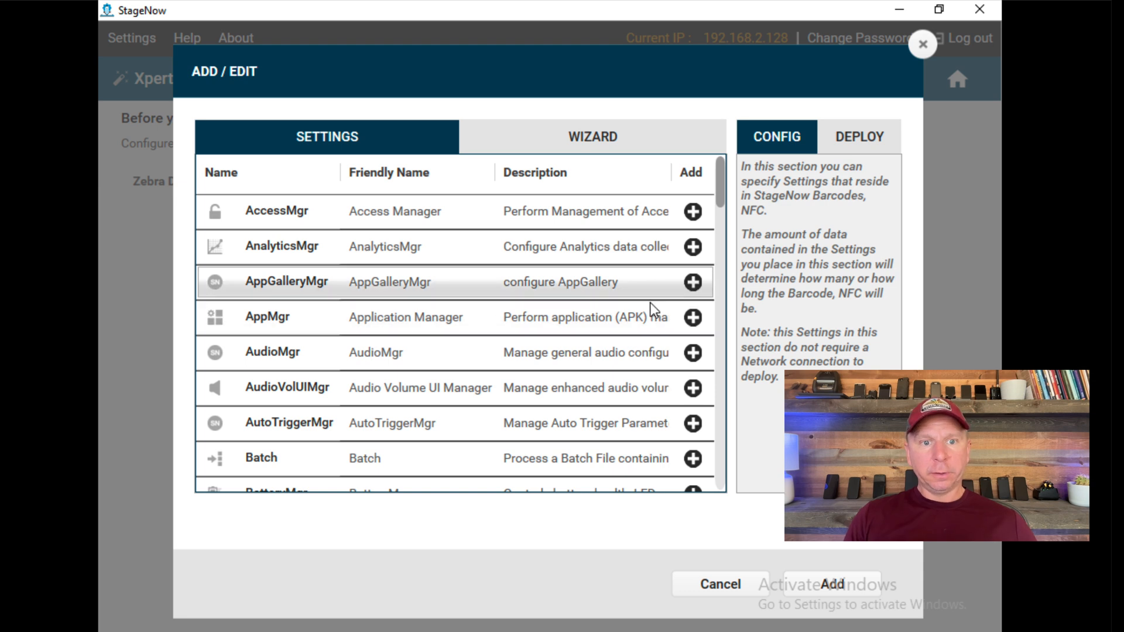
Step: Add the Wi-Fi setting to the DisableWifi profile's configuration
scroll(down, 3)
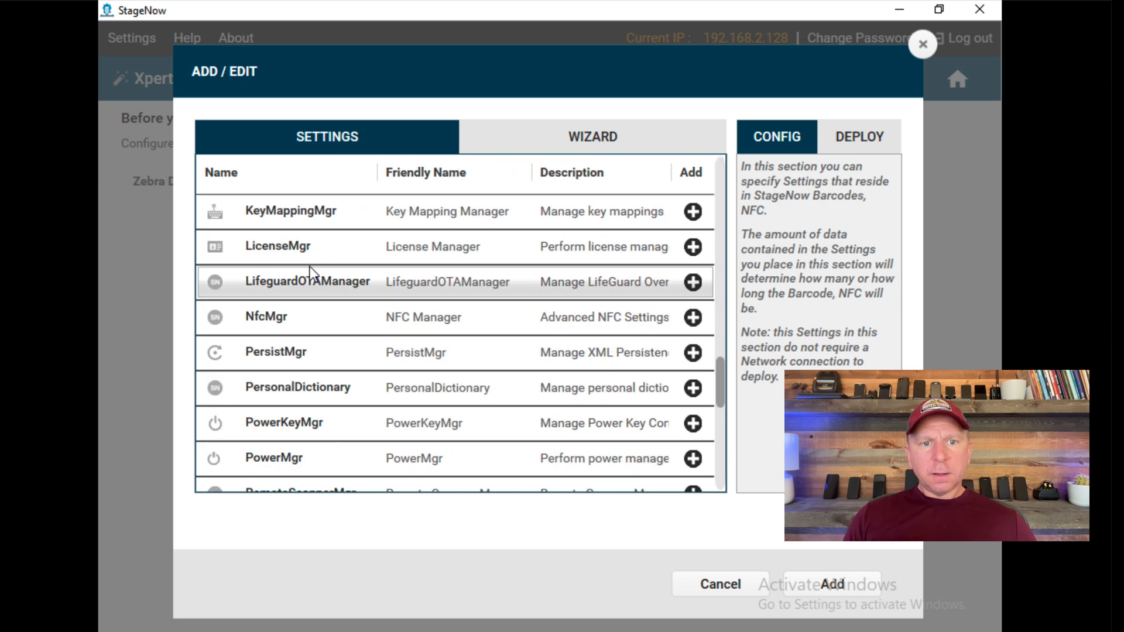
scroll(down, 3)
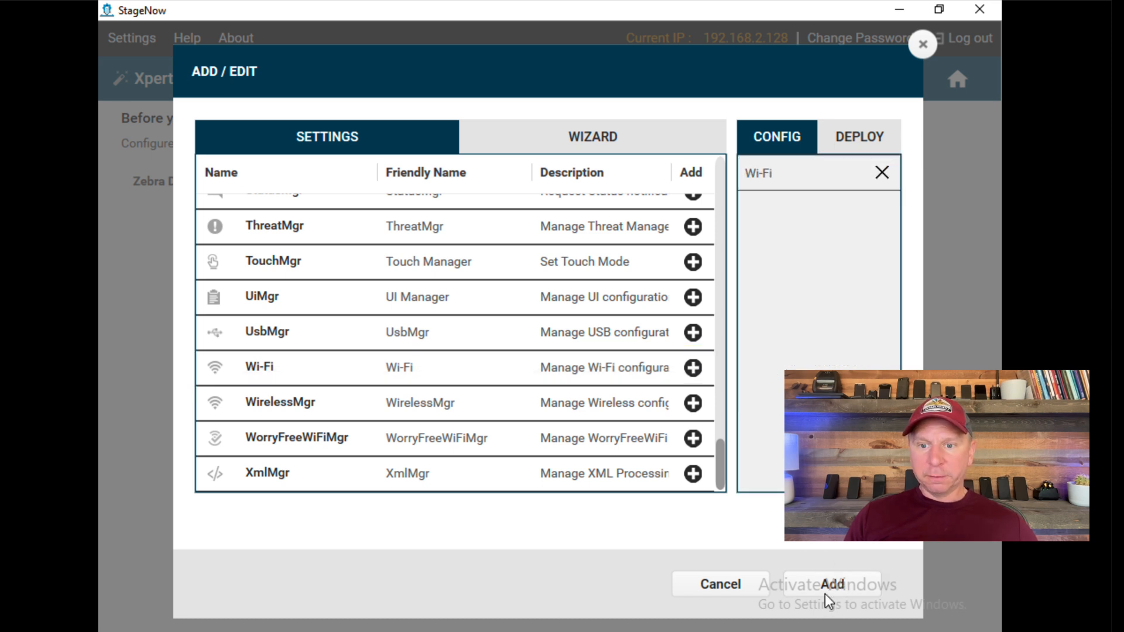
click(845, 585)
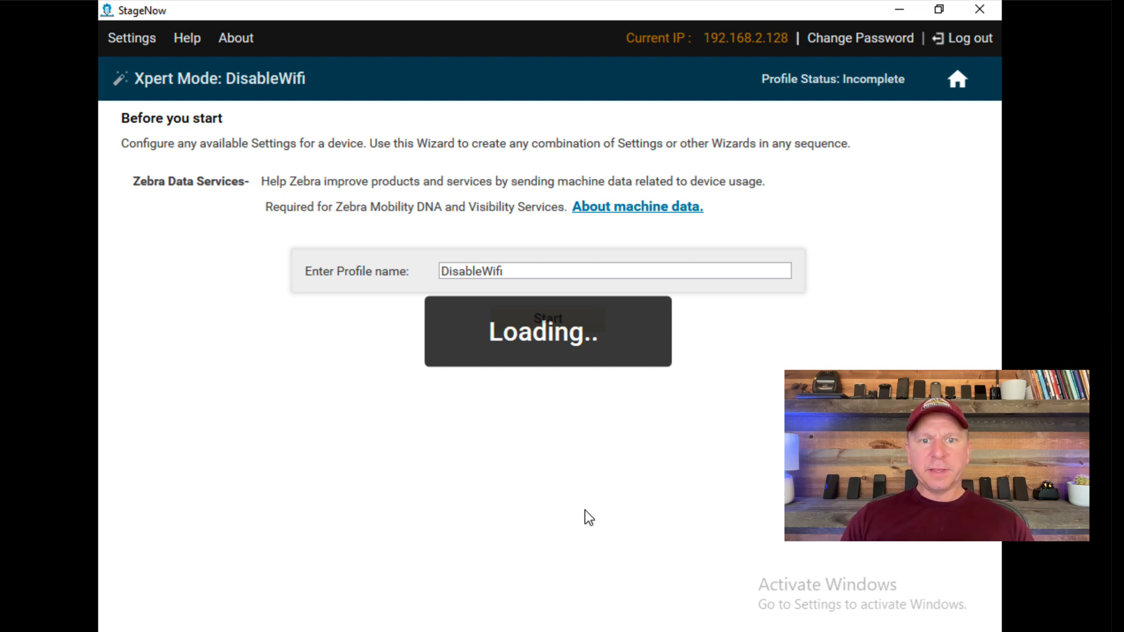
Step: Set the Wi-Fi setting to Disable and continue to the Review page
click(548, 318)
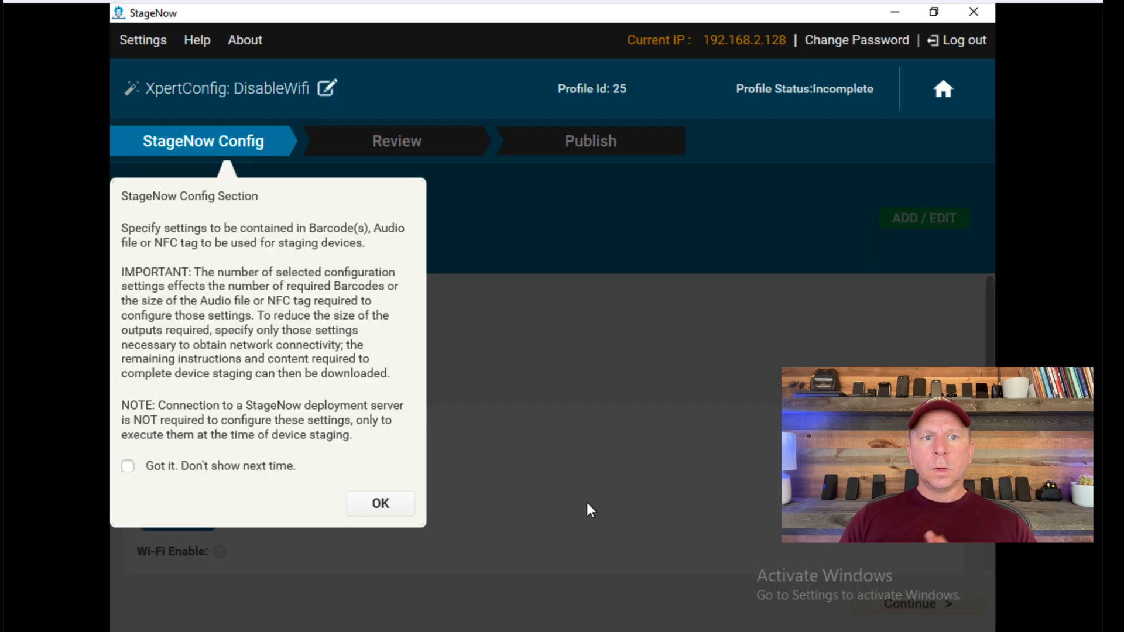
click(379, 504)
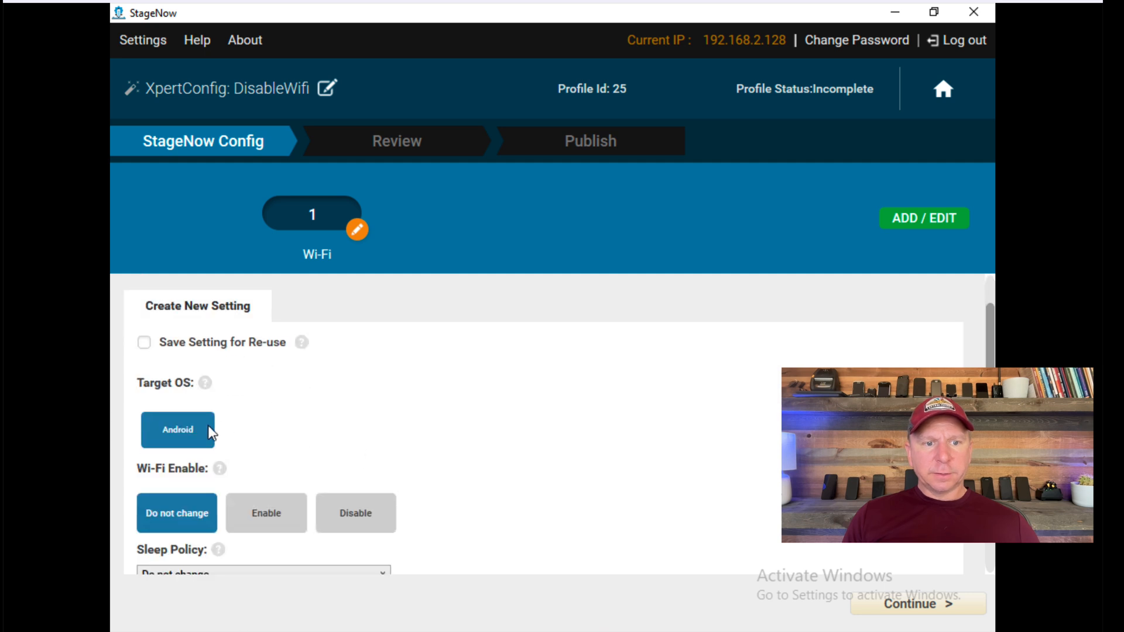
scroll(down, 3)
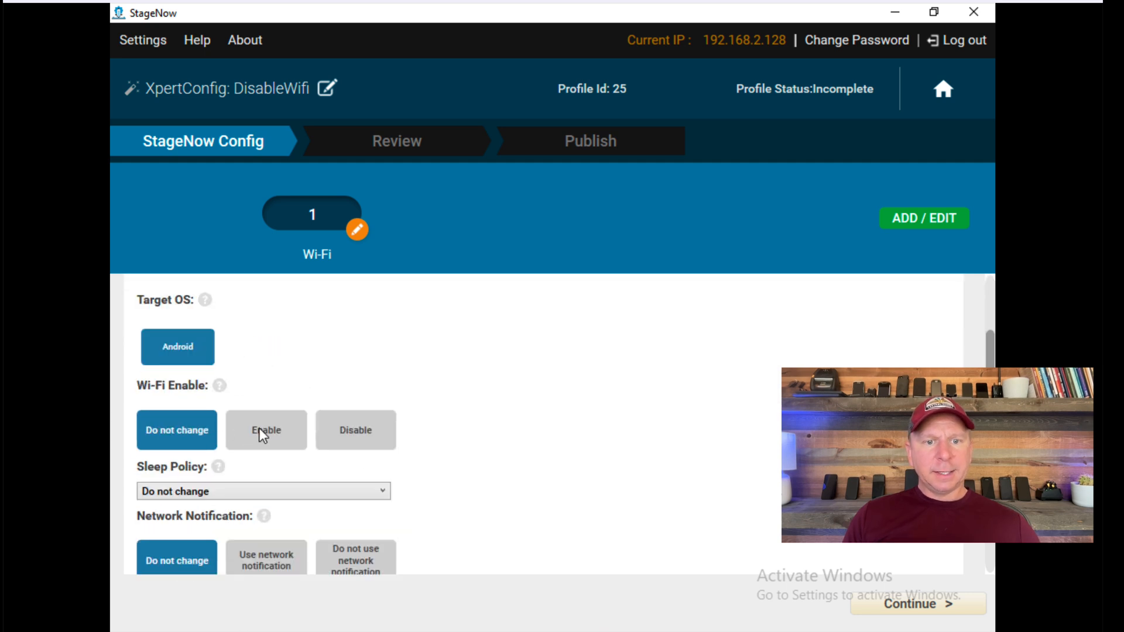
click(355, 430)
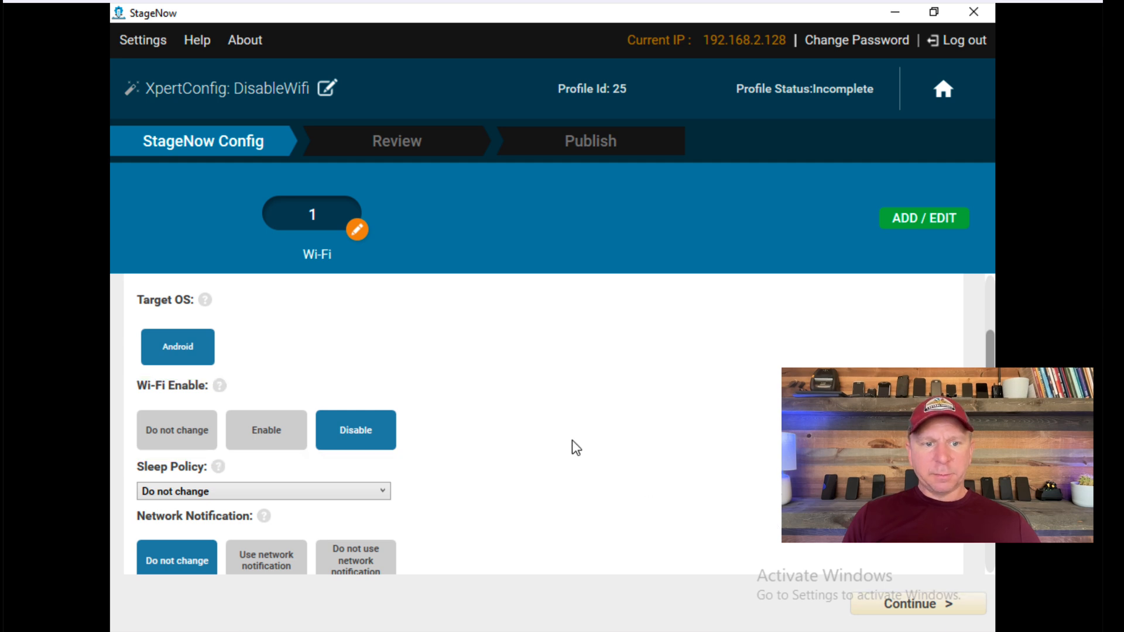
scroll(down, 3)
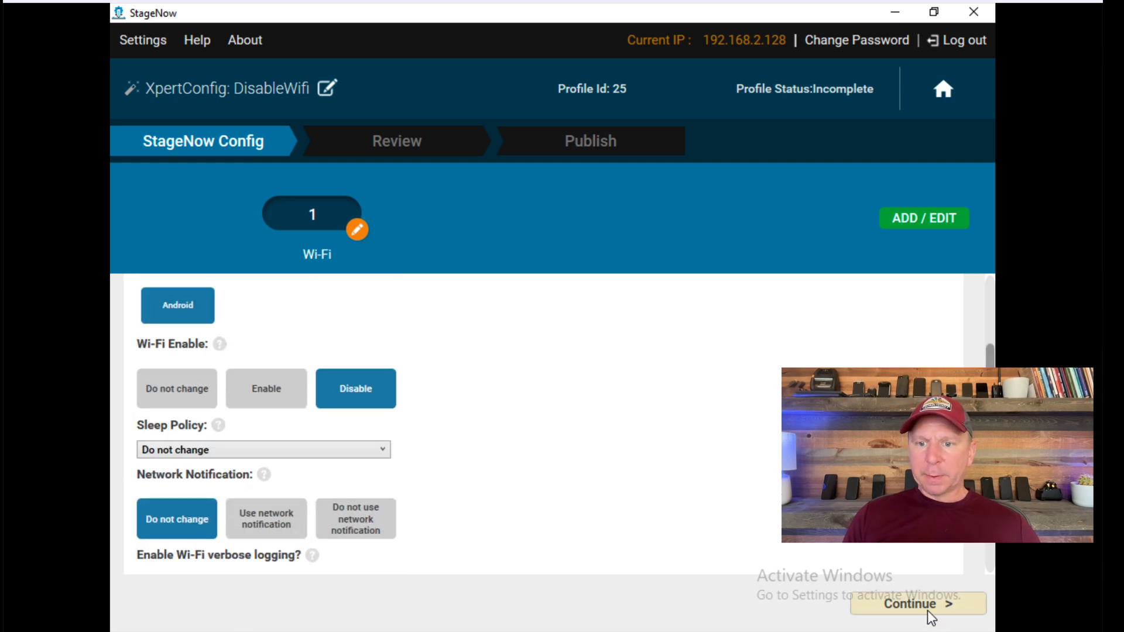
click(918, 605)
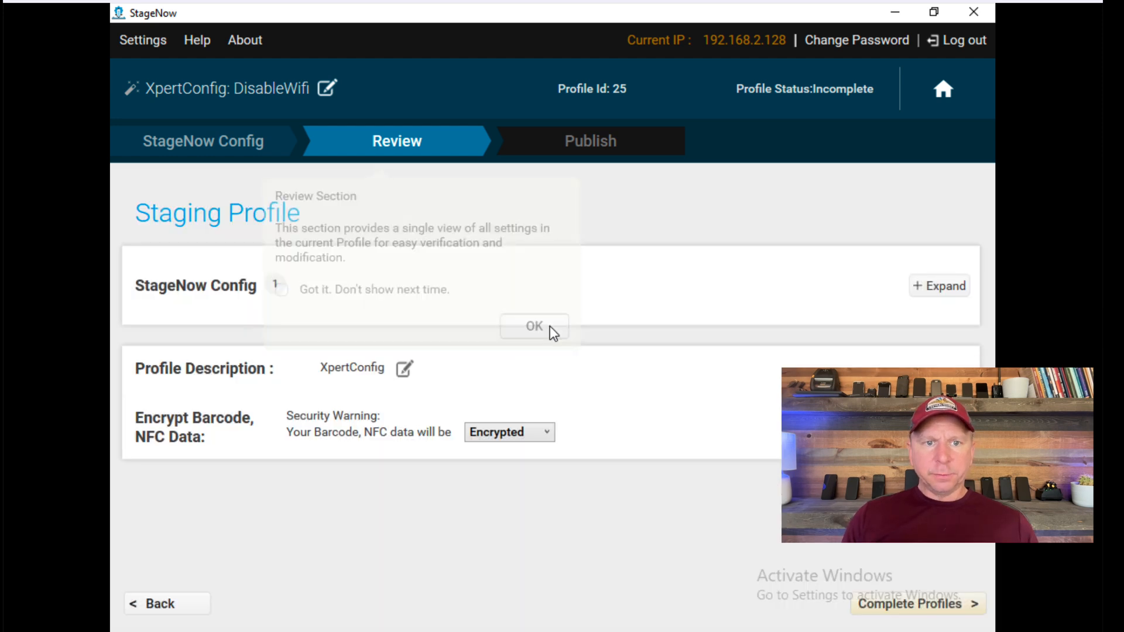
Step: Complete the profile review with encryption left on, moving to Publish
click(534, 325)
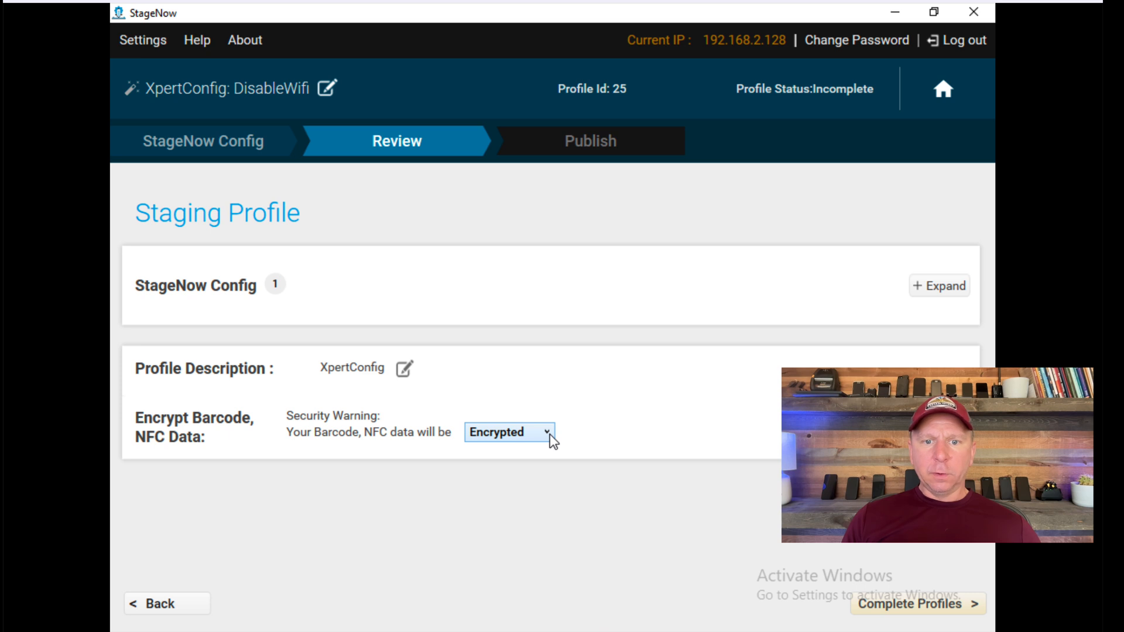
mouse_move(566, 458)
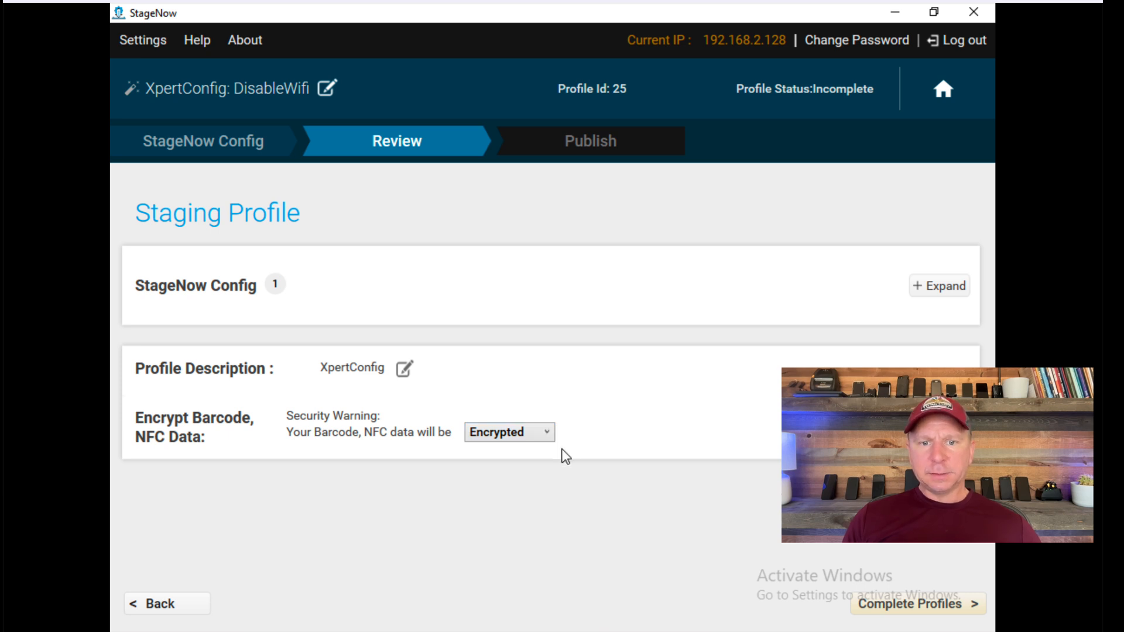
click(918, 605)
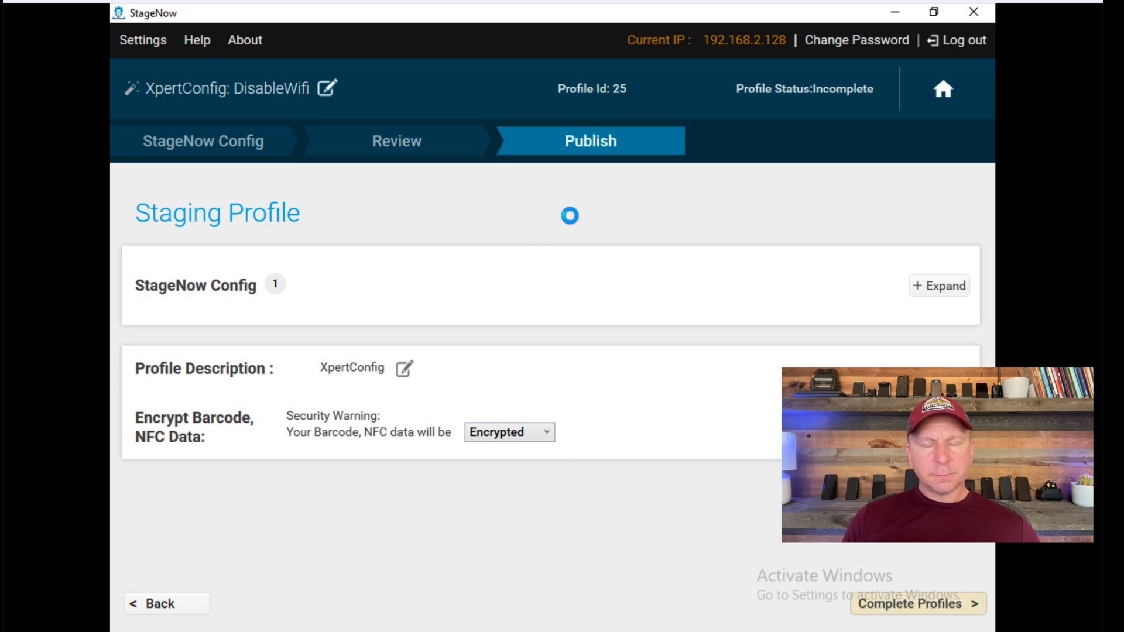
Step: Select the JS PDF417 barcode type and generate a test barcode PDF
click(918, 605)
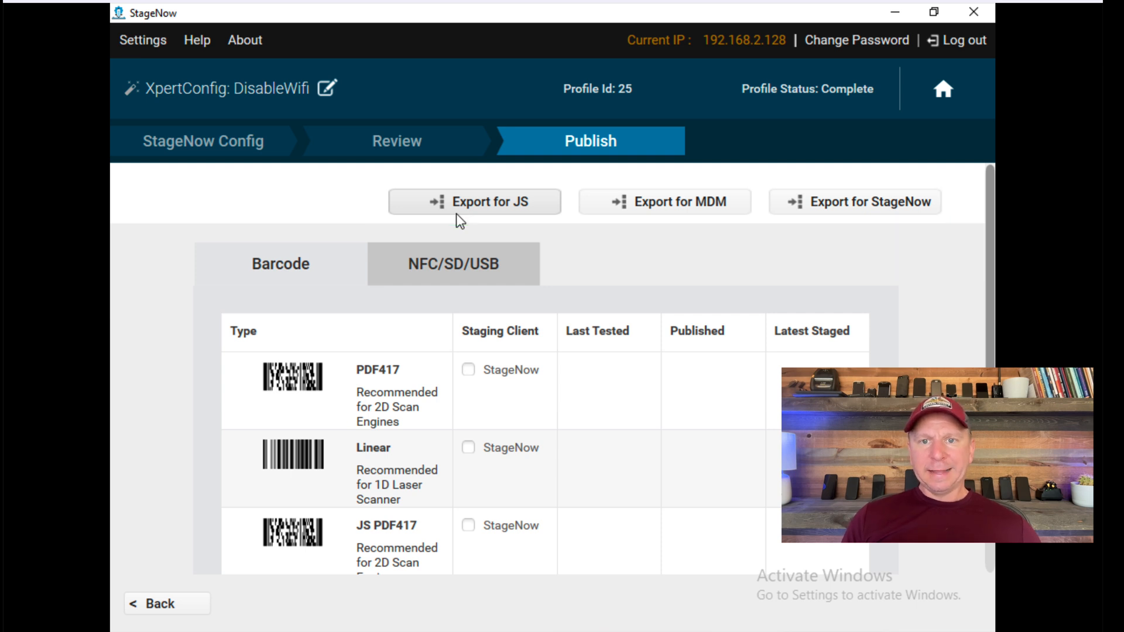
mouse_move(649, 224)
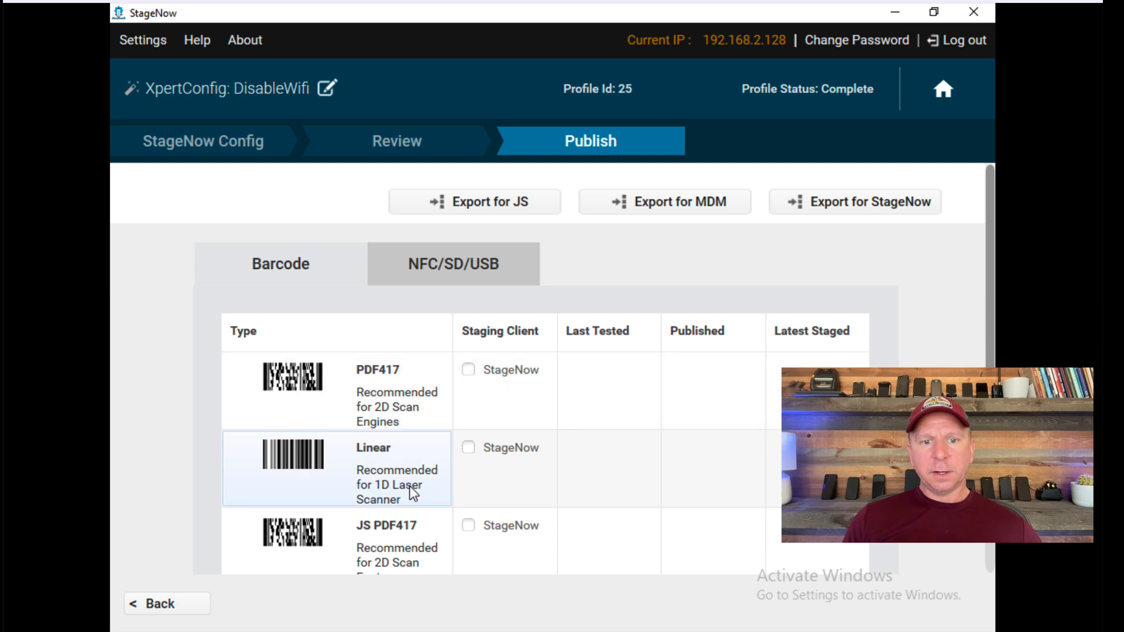
scroll(down, 3)
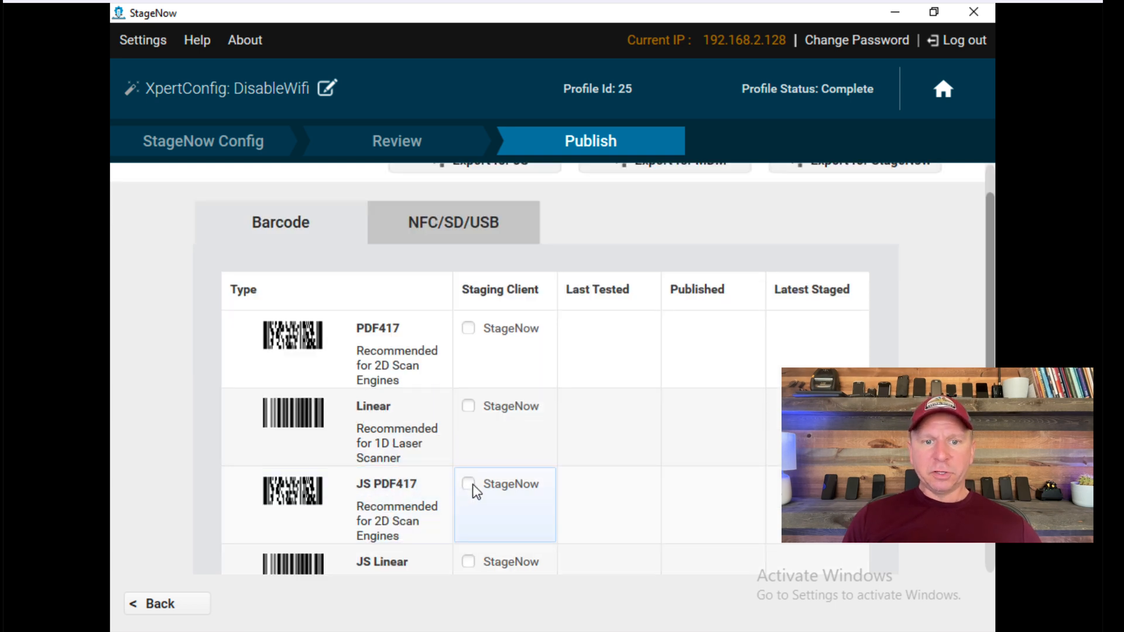
mouse_move(455, 344)
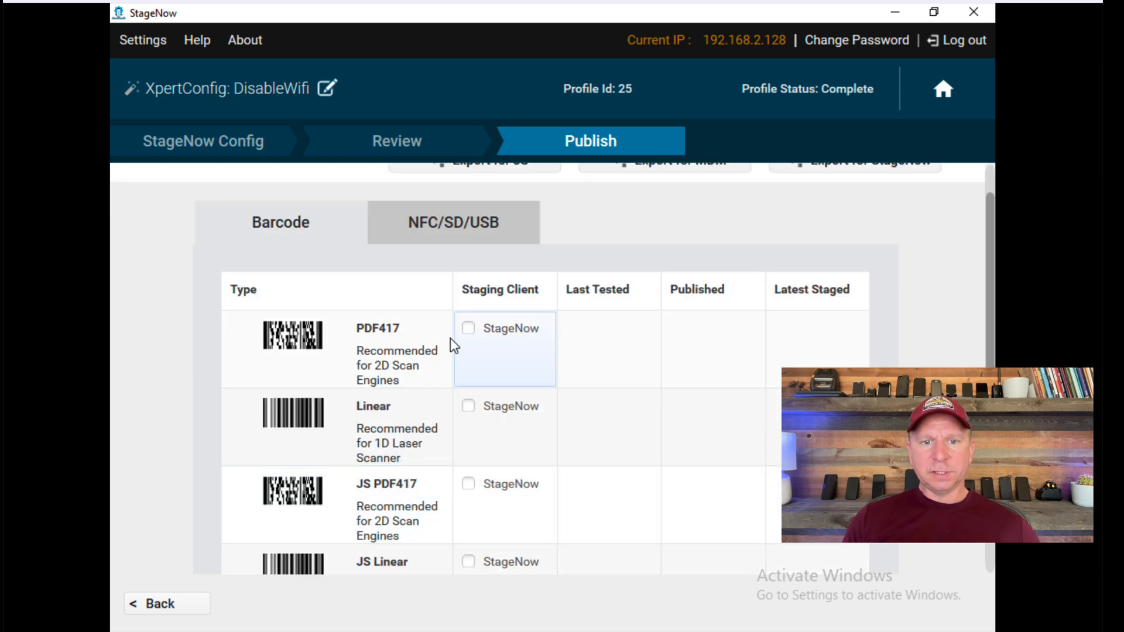
mouse_move(474, 507)
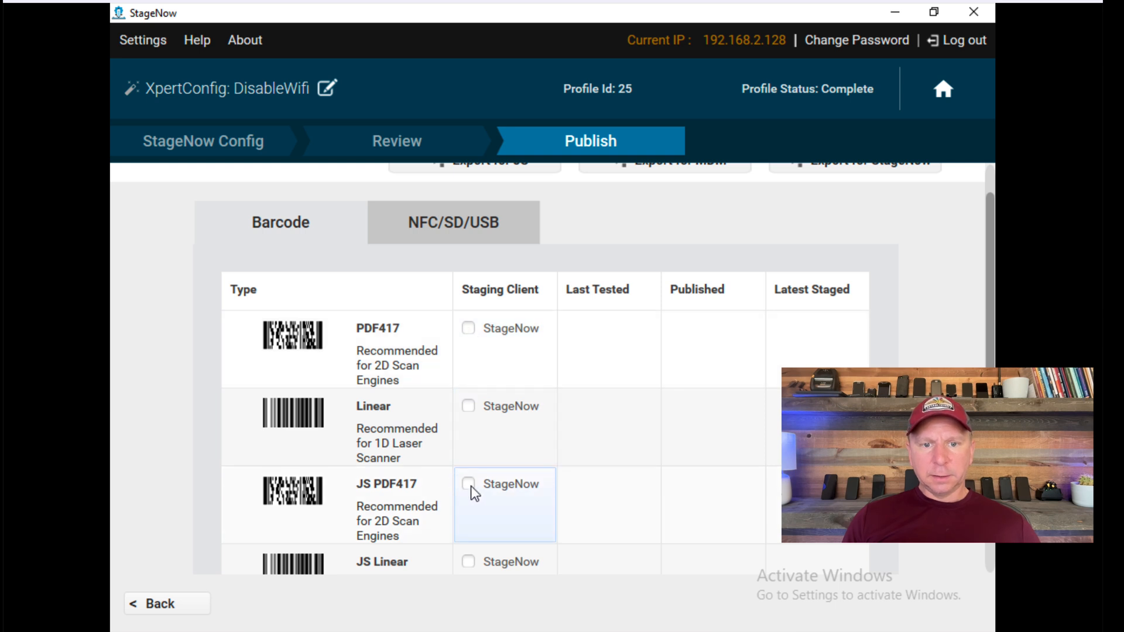
scroll(down, 3)
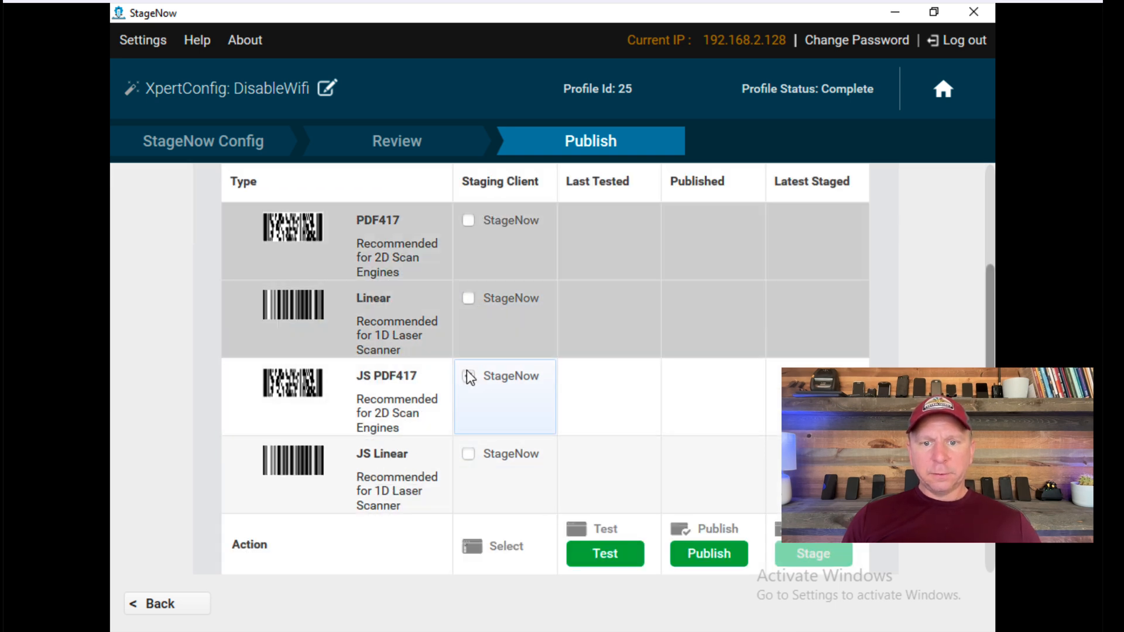
click(469, 376)
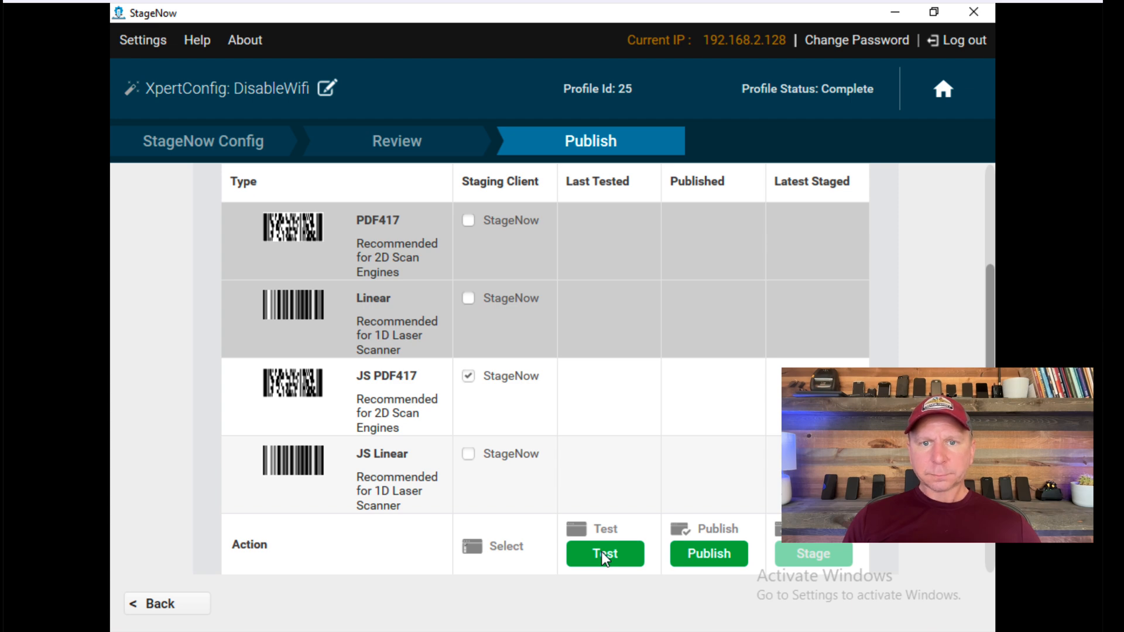
click(605, 554)
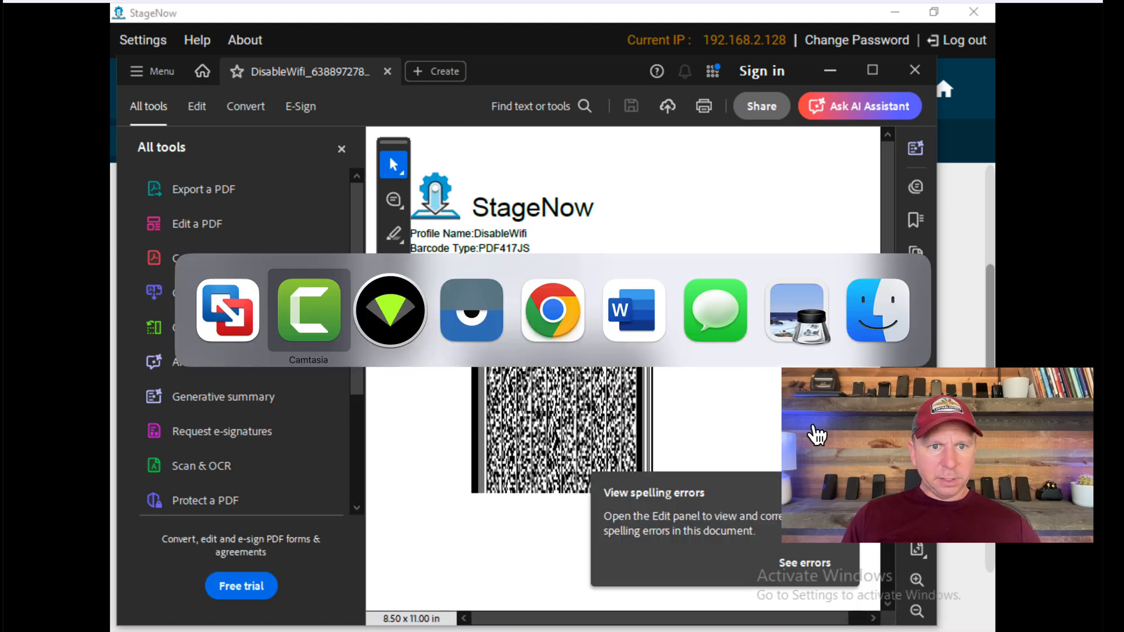
Step: On the mirrored device, run zConfigure > StageNow to scan the barcode and exit after successful staging
click(390, 311)
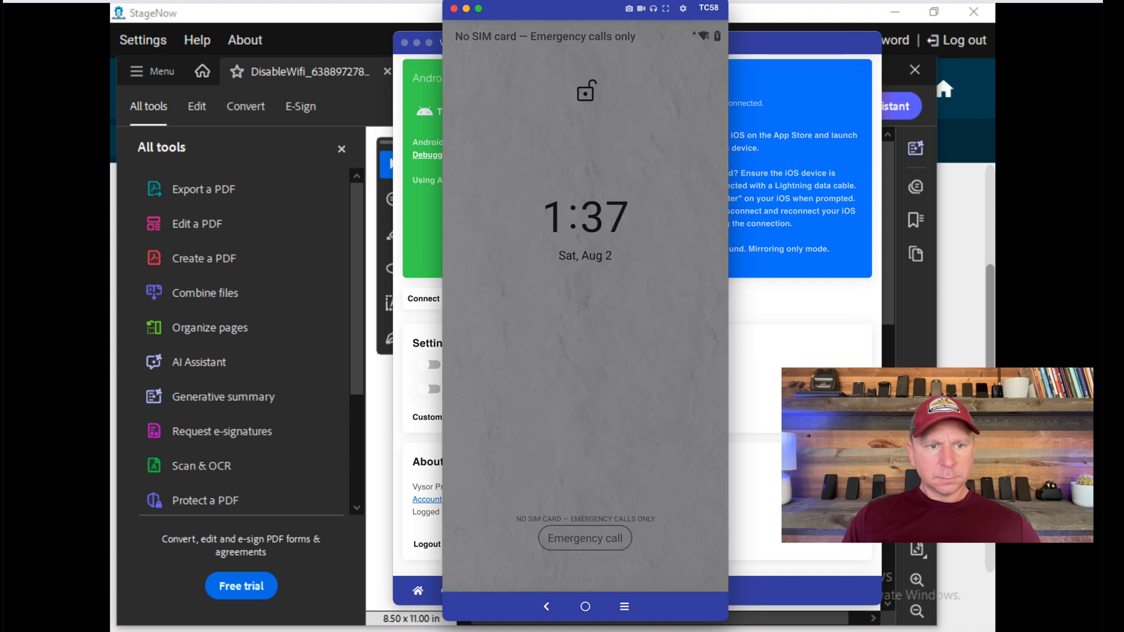
mouse_move(426, 42)
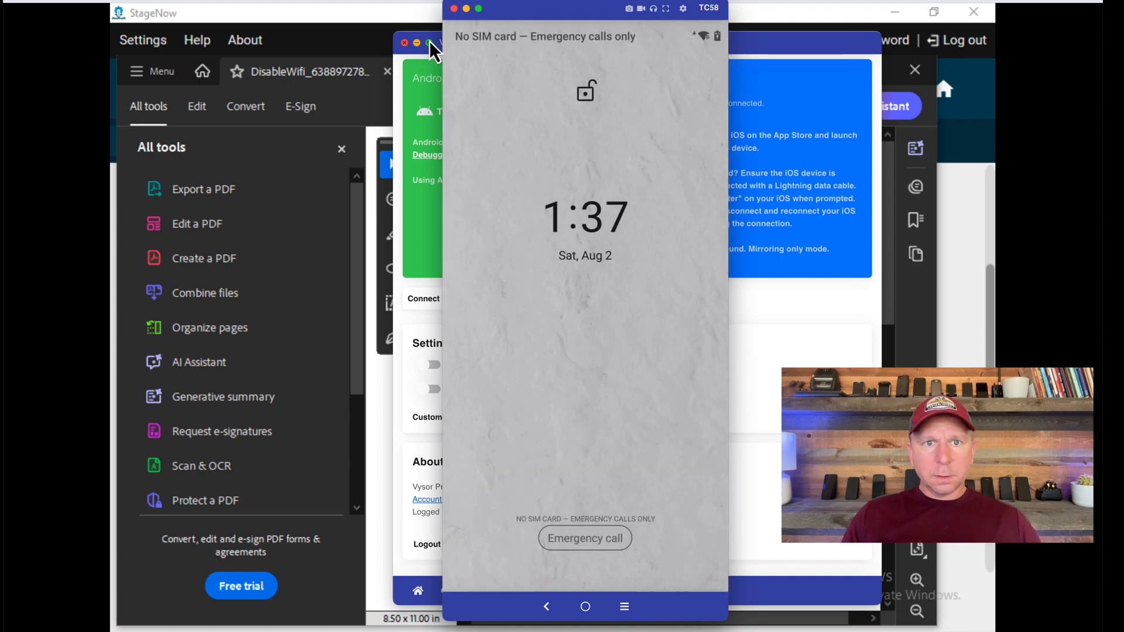
click(405, 42)
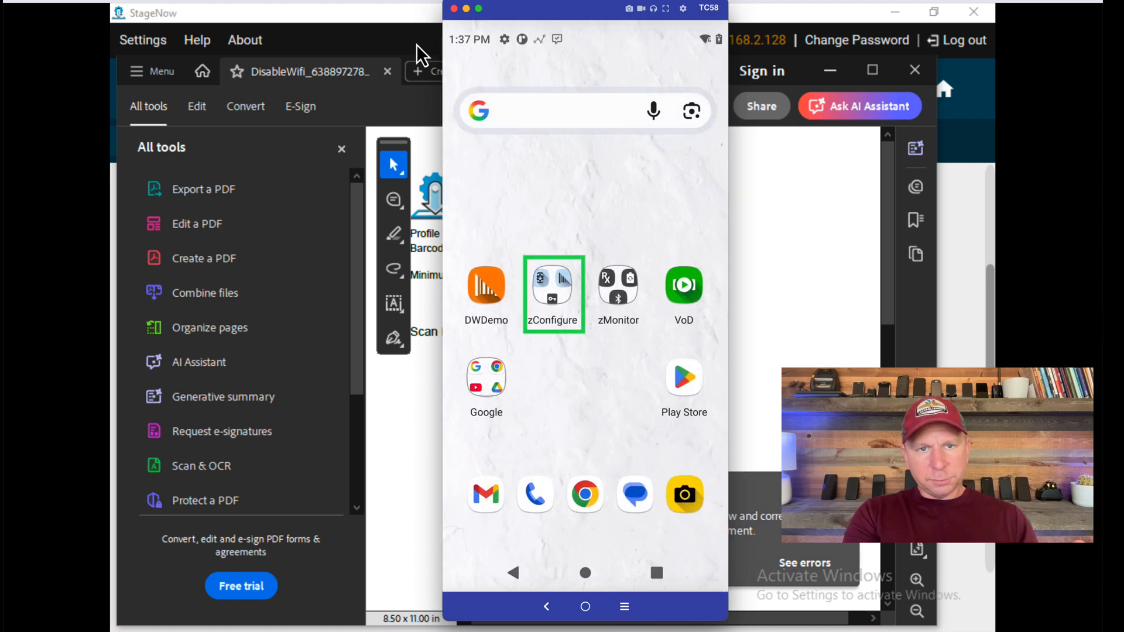
click(553, 285)
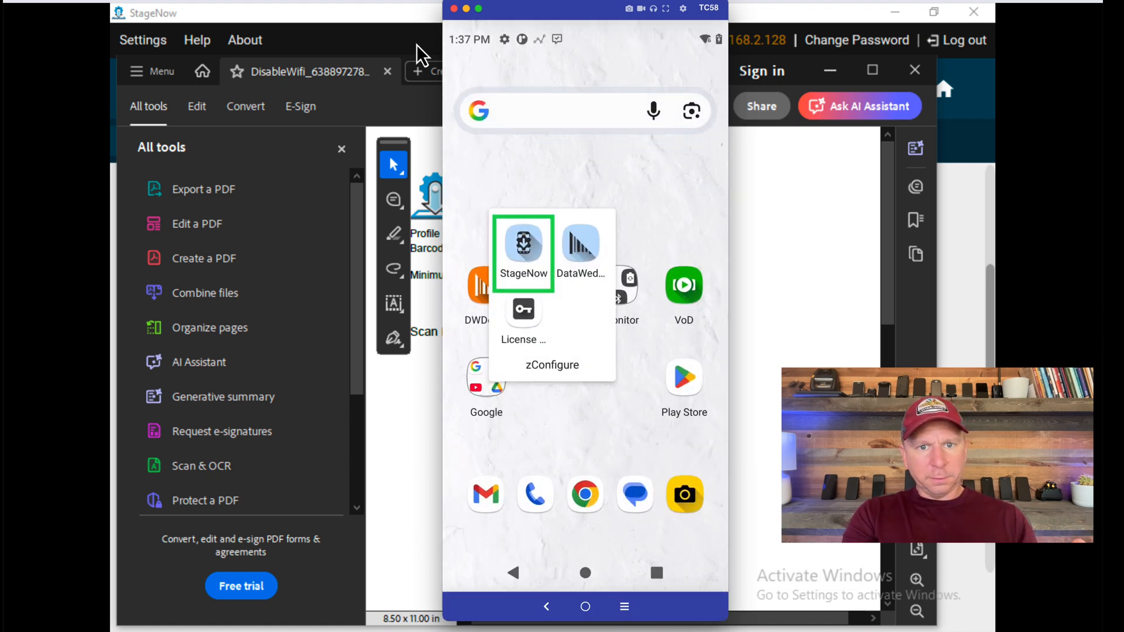
click(524, 243)
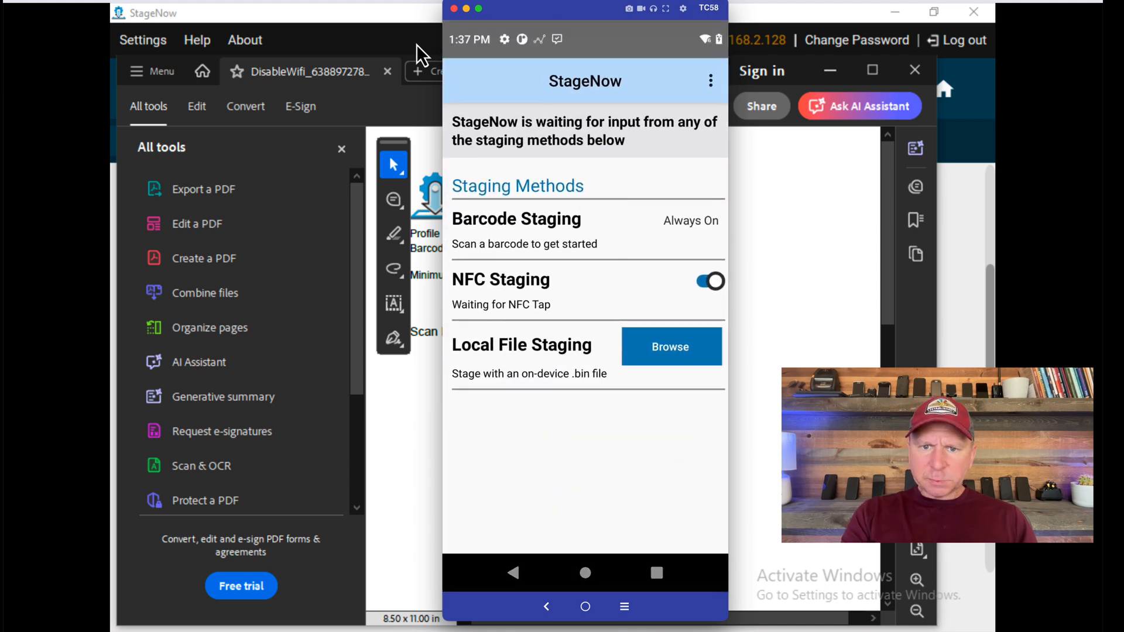
mouse_move(824, 430)
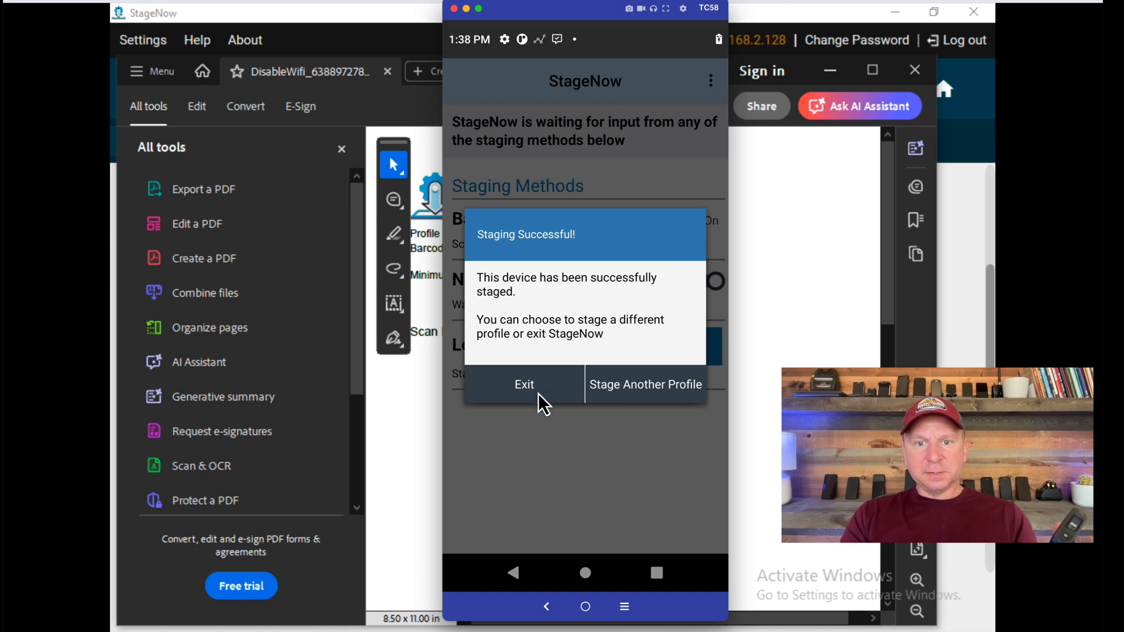
click(525, 384)
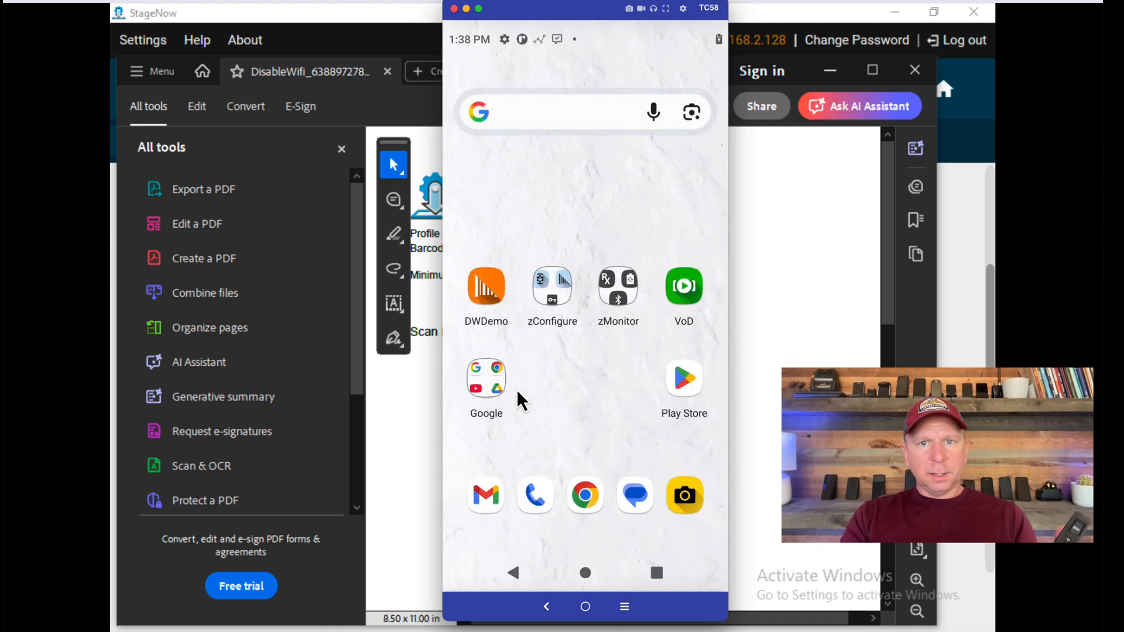
mouse_move(694, 50)
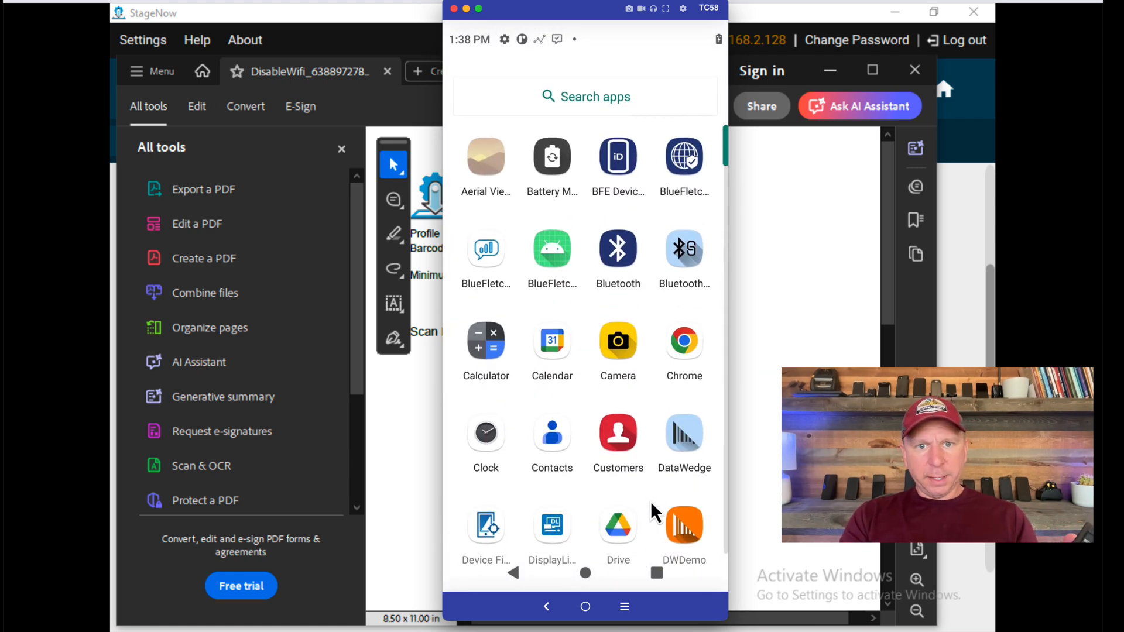
Step: Check Settings > Network & internet to confirm Wi-Fi is not connected
scroll(down, 3)
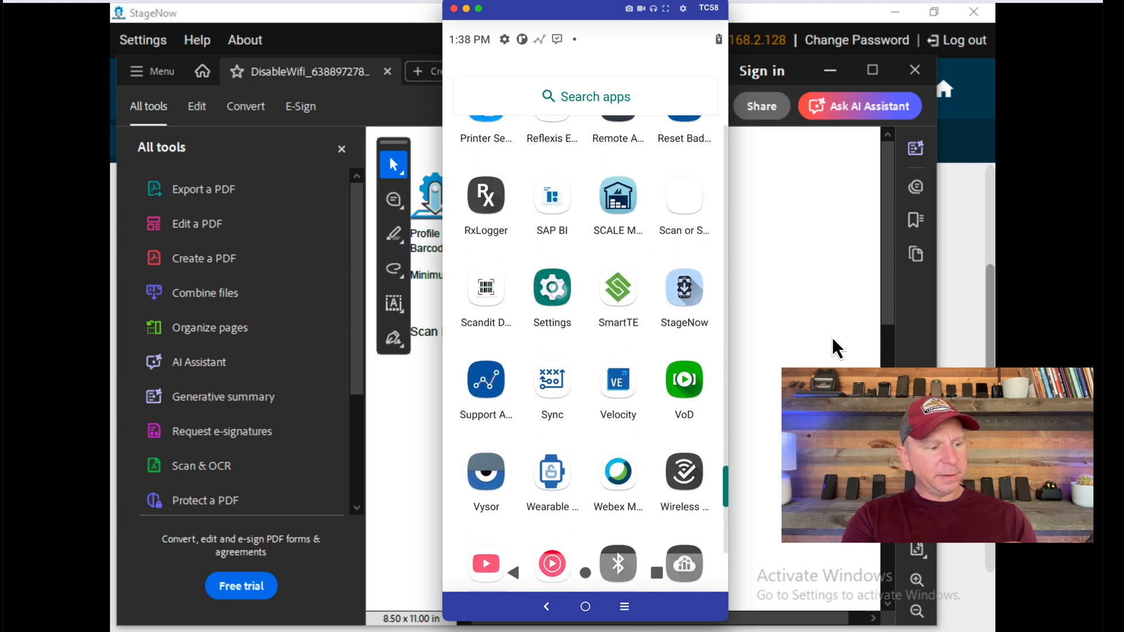
click(553, 288)
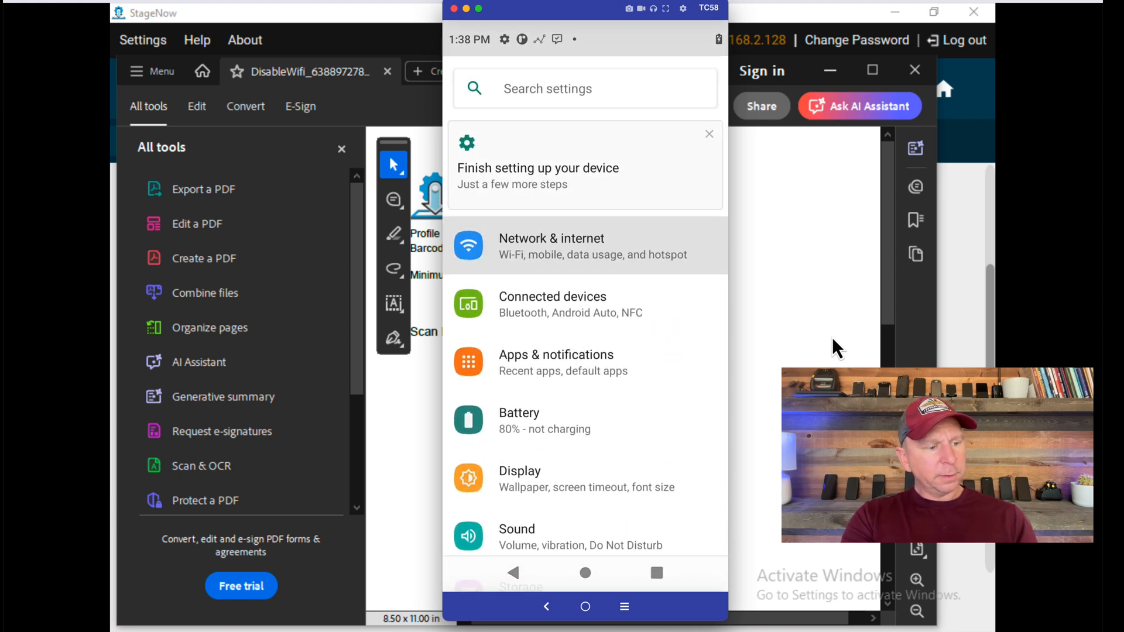
click(551, 246)
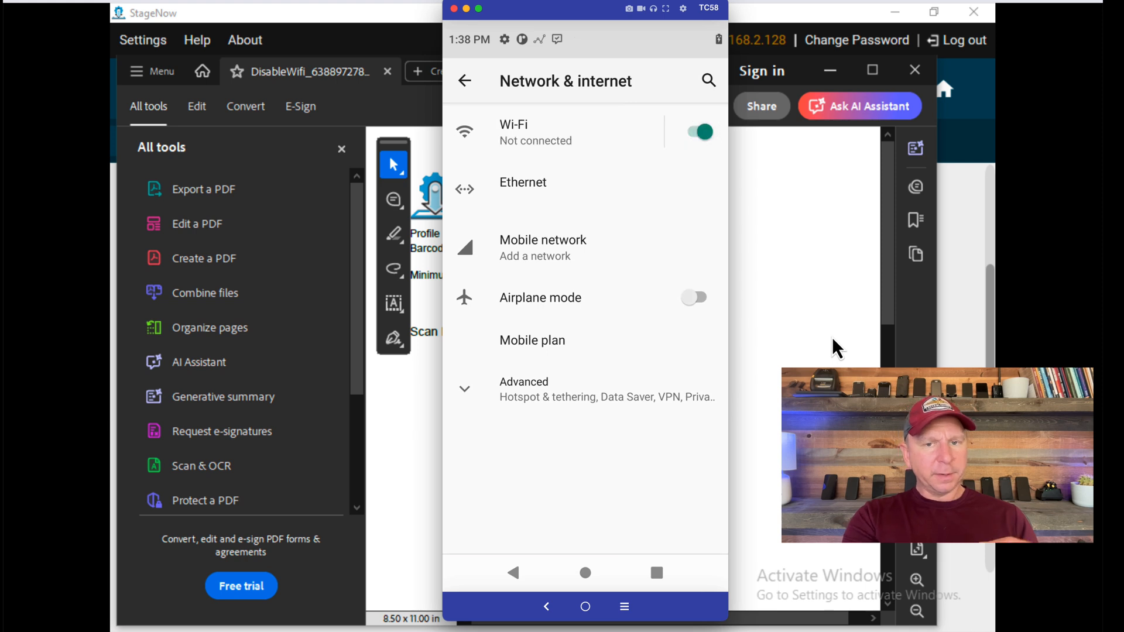